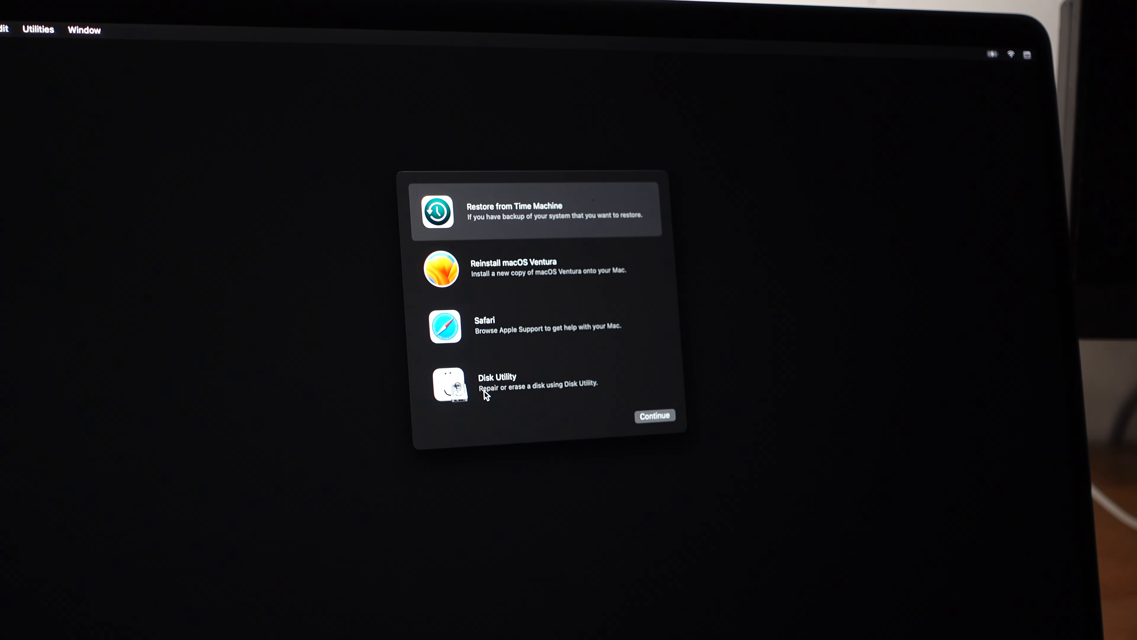
Step: Launch Disk Utility from the macOS Recovery utilities list
{"action": "left_click", "coordinate": [499, 381]}
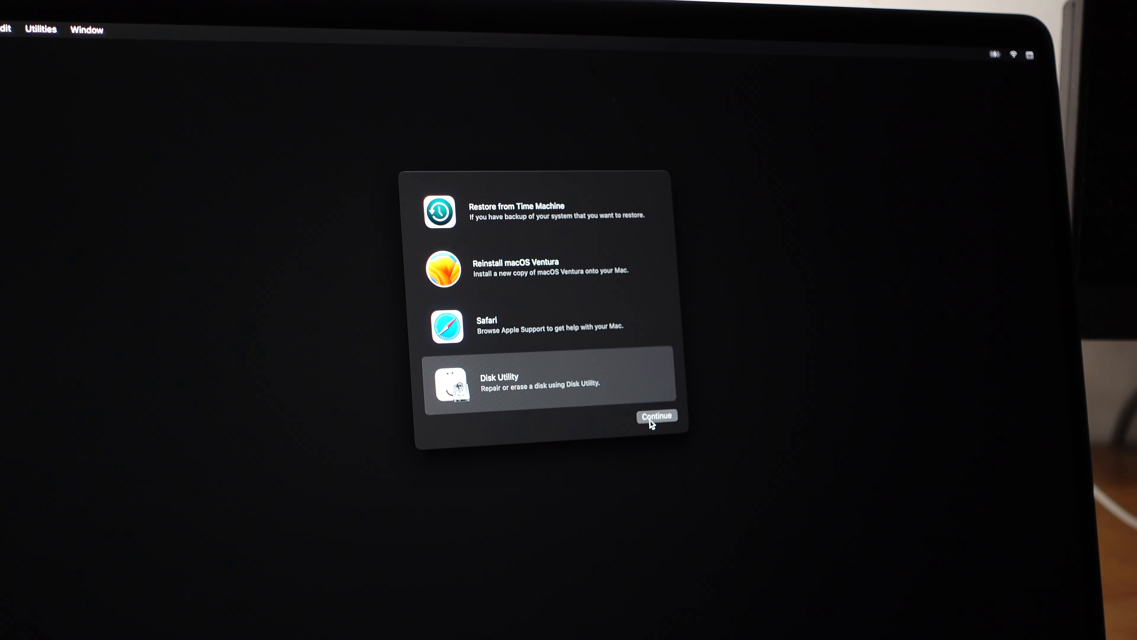
{"action": "left_click", "coordinate": [655, 417]}
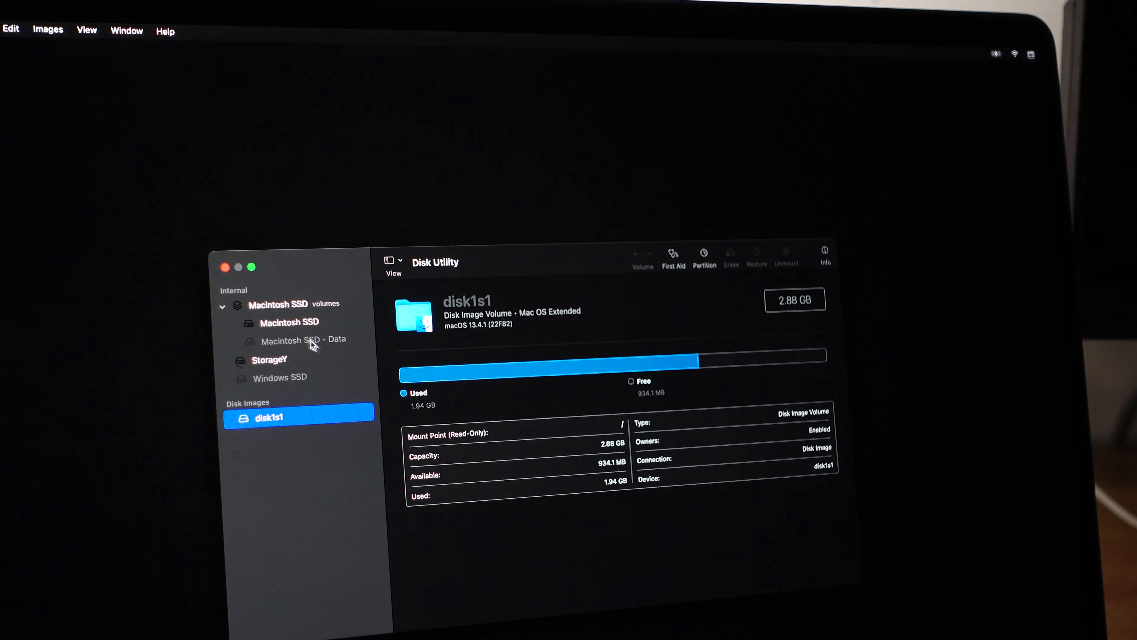
Step: Inspect the StorageY volume, then the Macintosh SSD system volume under Internal
{"action": "left_click", "coordinate": [268, 359]}
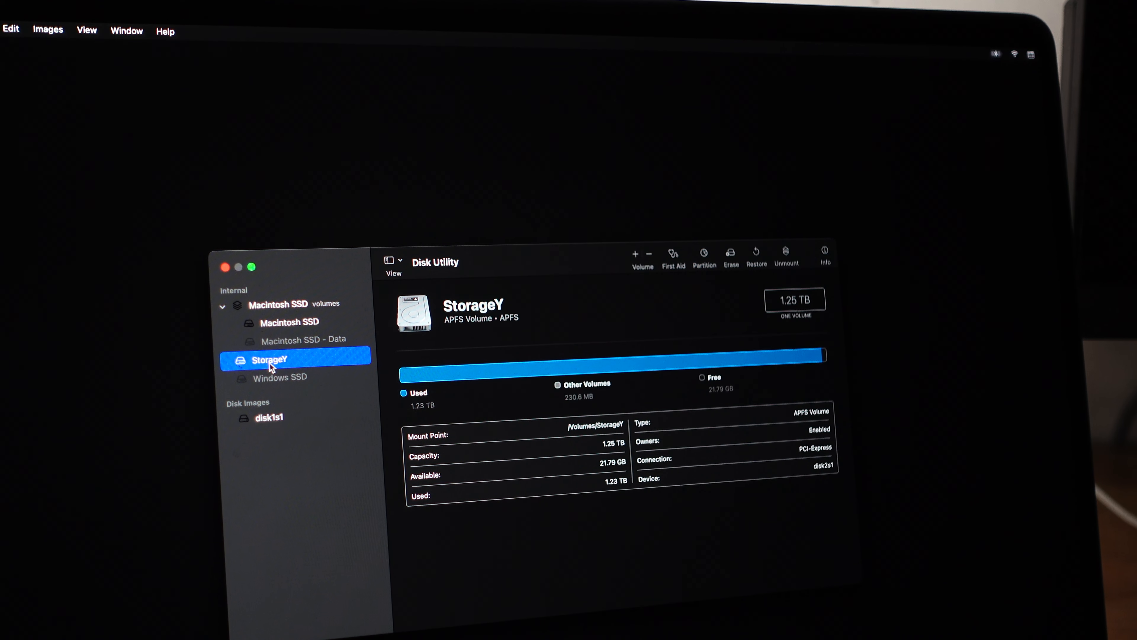
{"action": "left_click", "coordinate": [287, 322]}
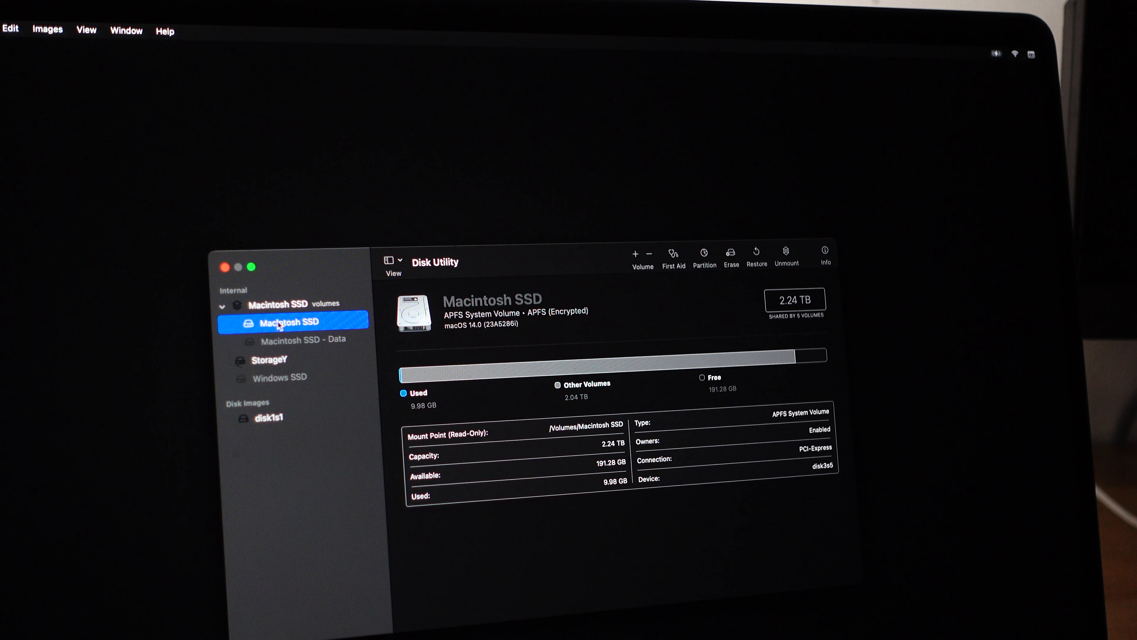
{"action": "mouse_move", "coordinate": [732, 259]}
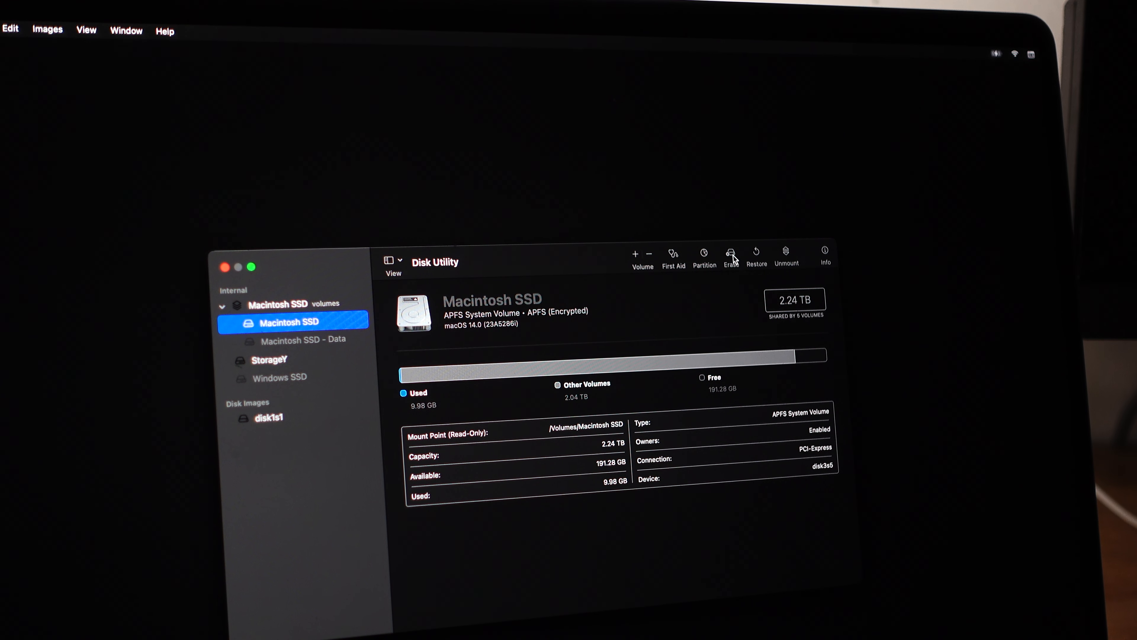
Step: Erase the Macintosh SSD volume group as a new APFS volume named Macintosh SSD, review the log, then quit Disk Utility
{"action": "left_click", "coordinate": [731, 253]}
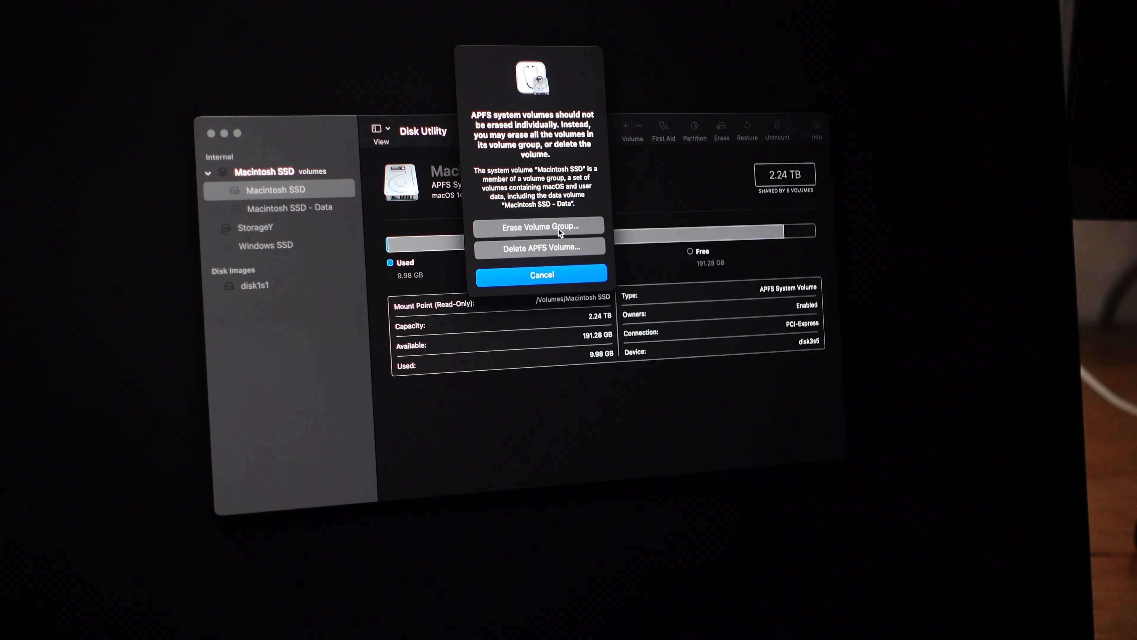
{"action": "left_click", "coordinate": [539, 227]}
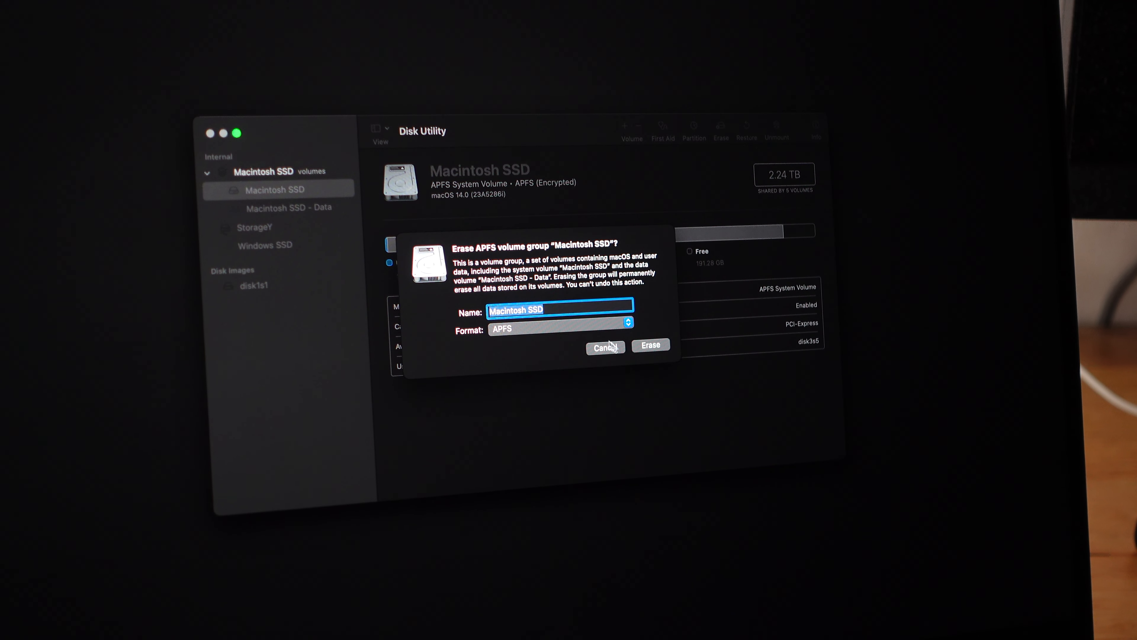
{"action": "left_click", "coordinate": [649, 344]}
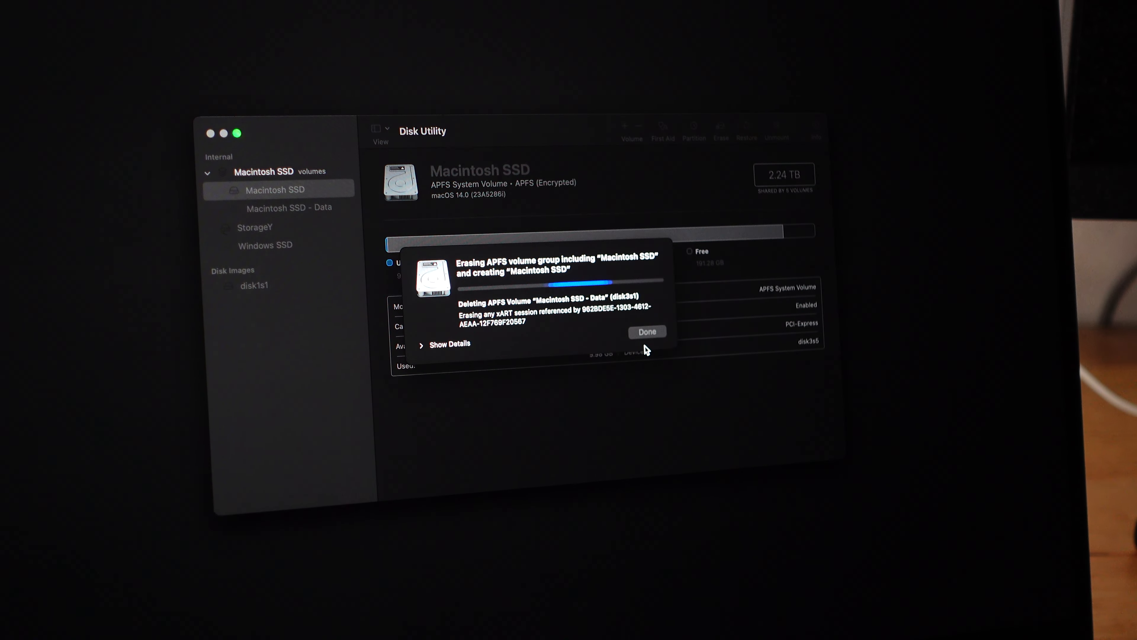
{"action": "left_click", "coordinate": [445, 343]}
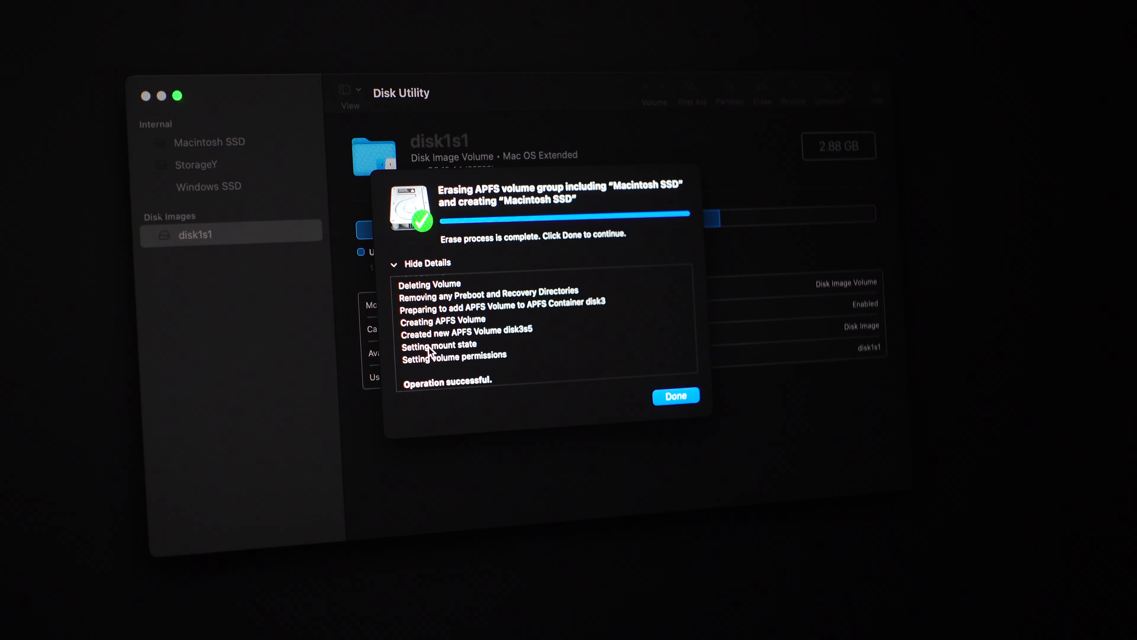
{"action": "left_click", "coordinate": [674, 395]}
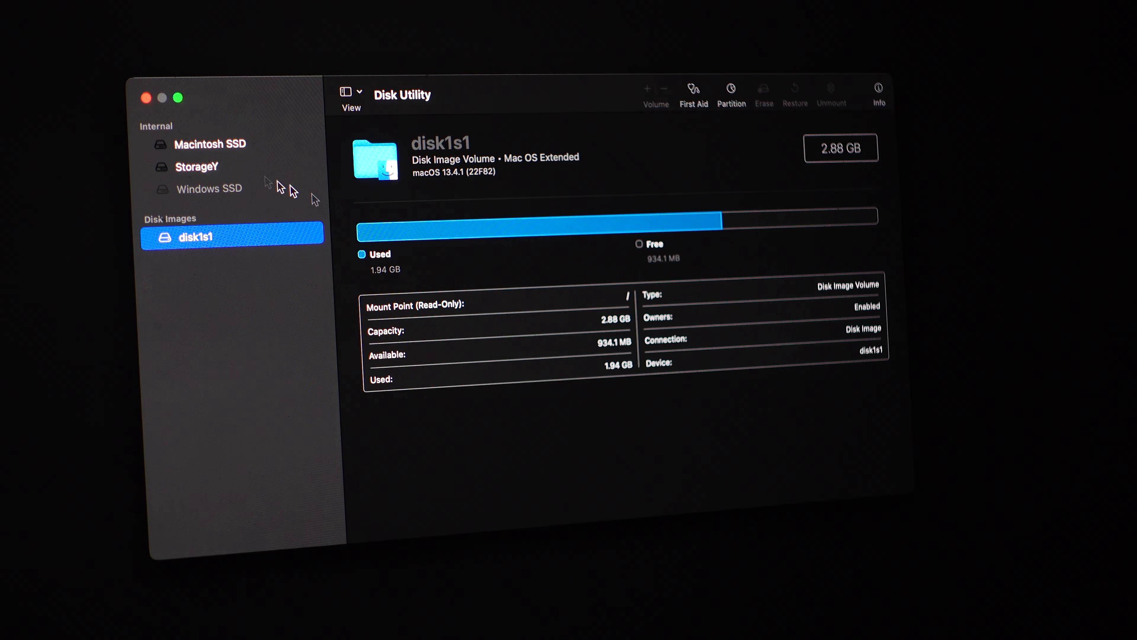
{"action": "left_click", "coordinate": [197, 165]}
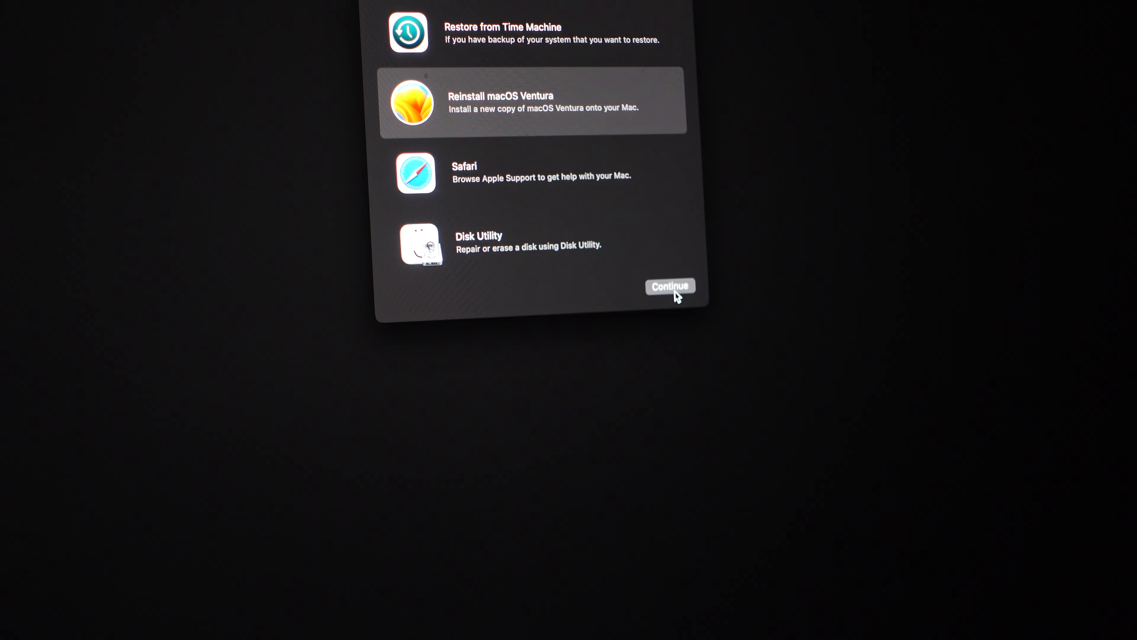
Step: Choose Reinstall macOS Ventura and continue into the installer
{"action": "left_click", "coordinate": [668, 285]}
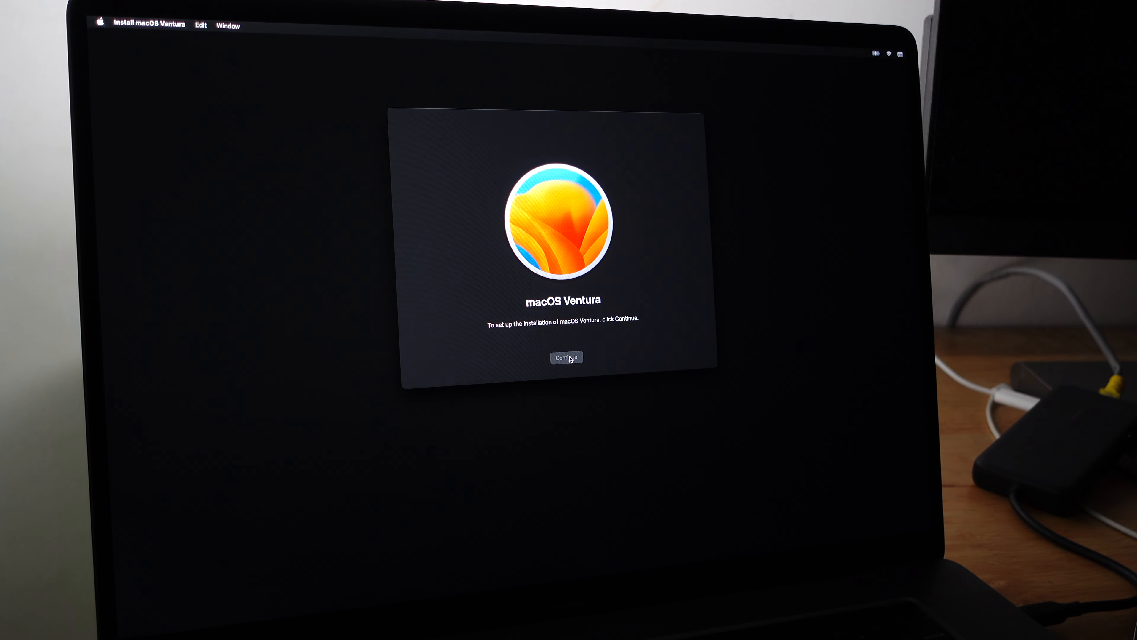
Step: Agree to the Ventura license and begin installing onto Macintosh SSD
{"action": "left_click", "coordinate": [565, 356]}
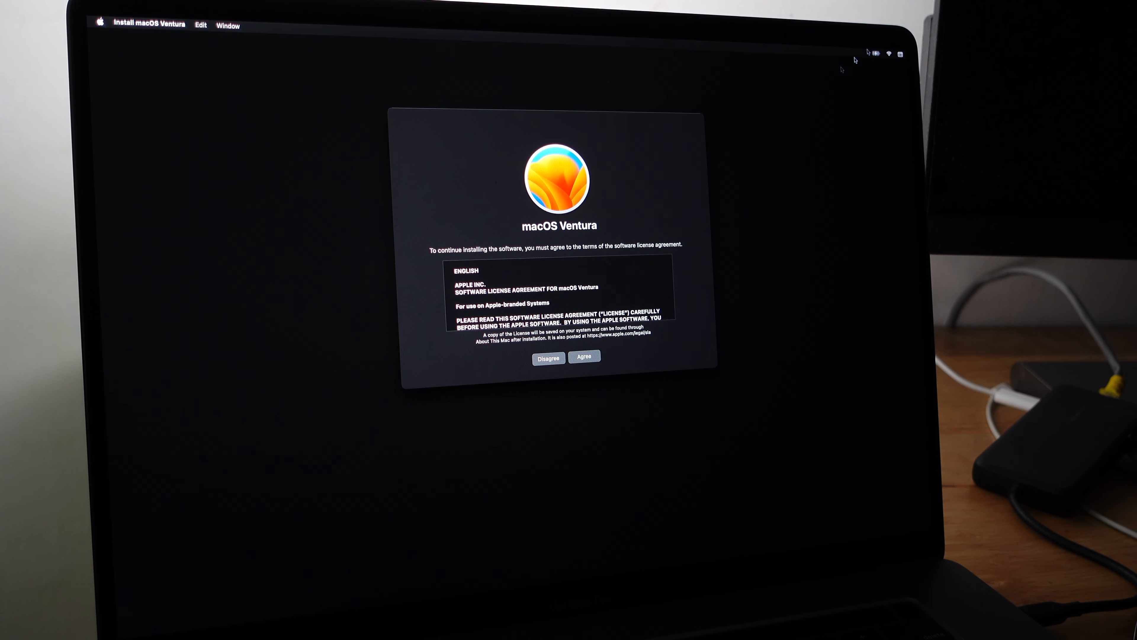
{"action": "left_click", "coordinate": [887, 53]}
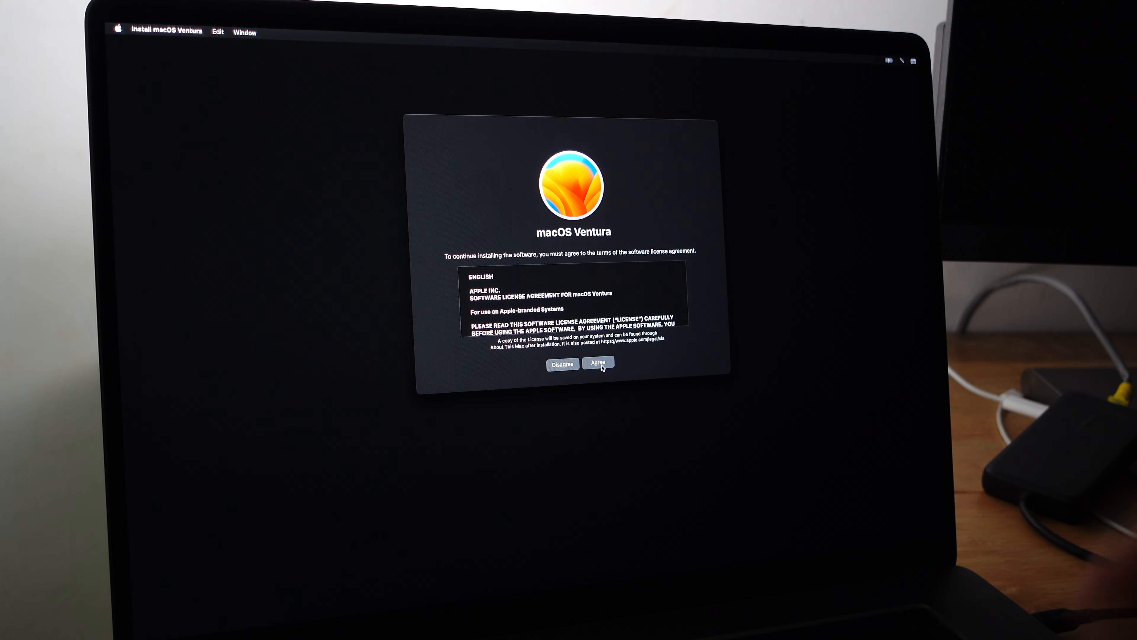
{"action": "left_click", "coordinate": [598, 363]}
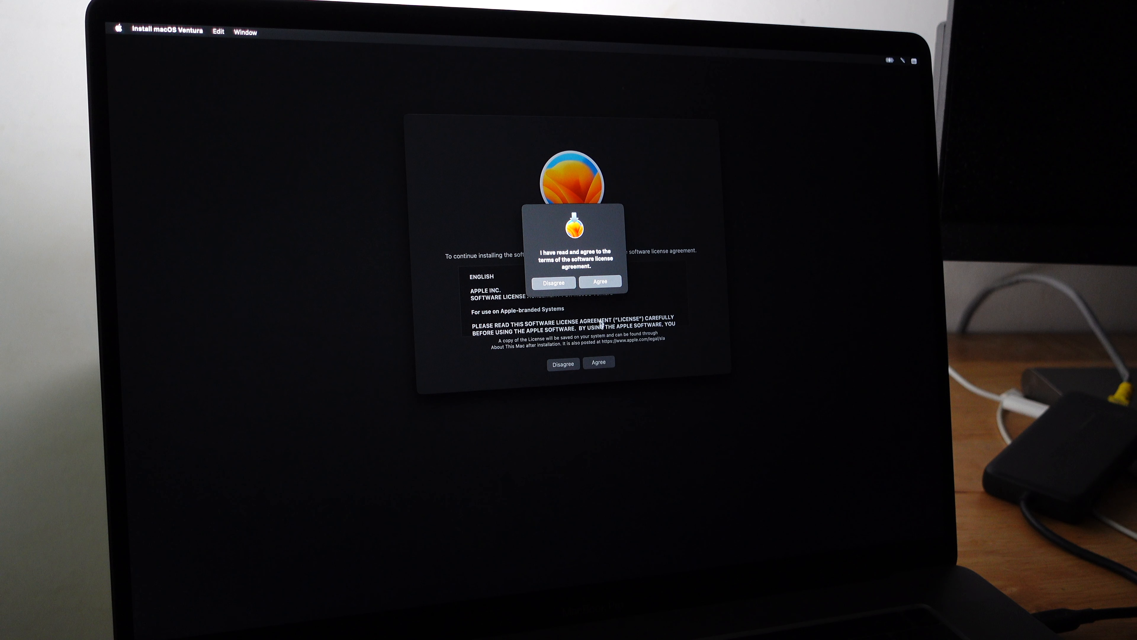
{"action": "left_click", "coordinate": [600, 281]}
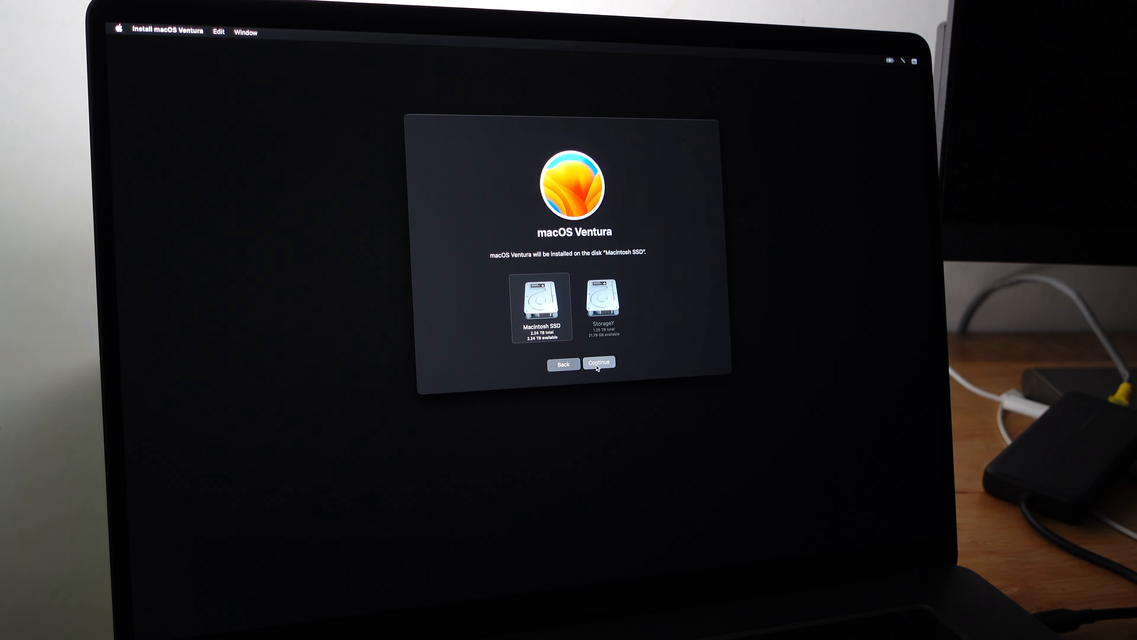
{"action": "left_click", "coordinate": [598, 363]}
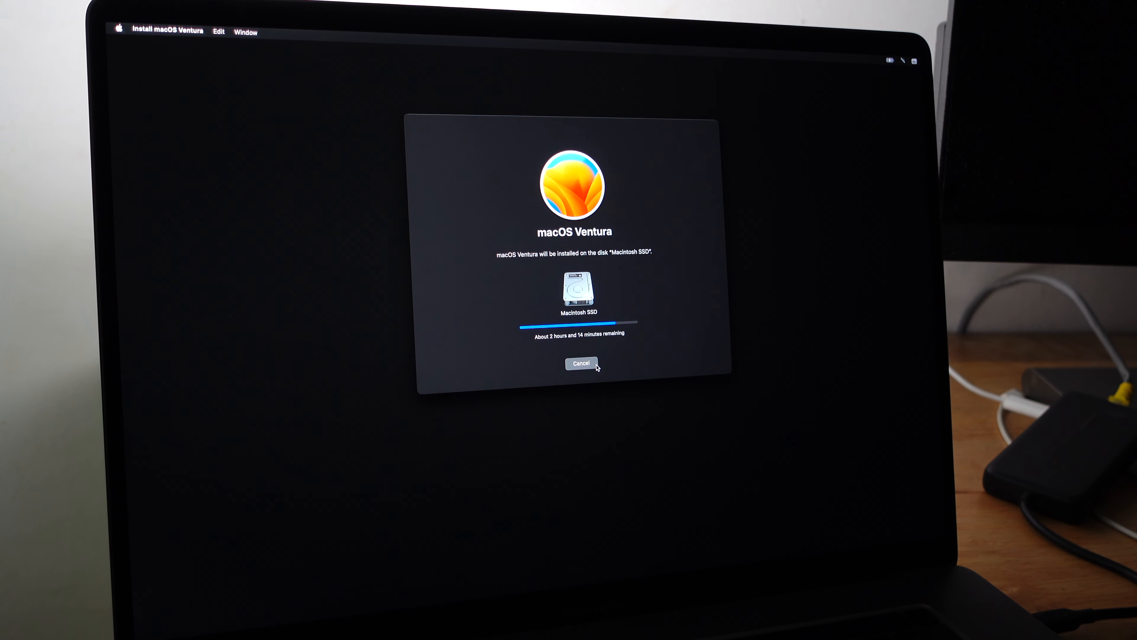
{"action": "mouse_move", "coordinate": [534, 372]}
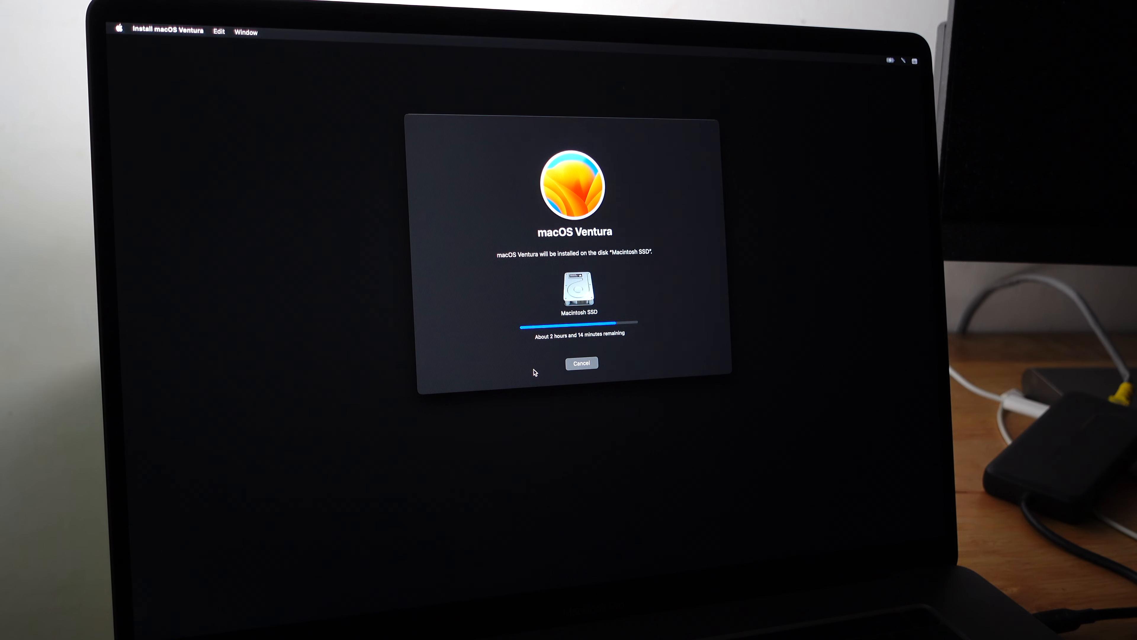